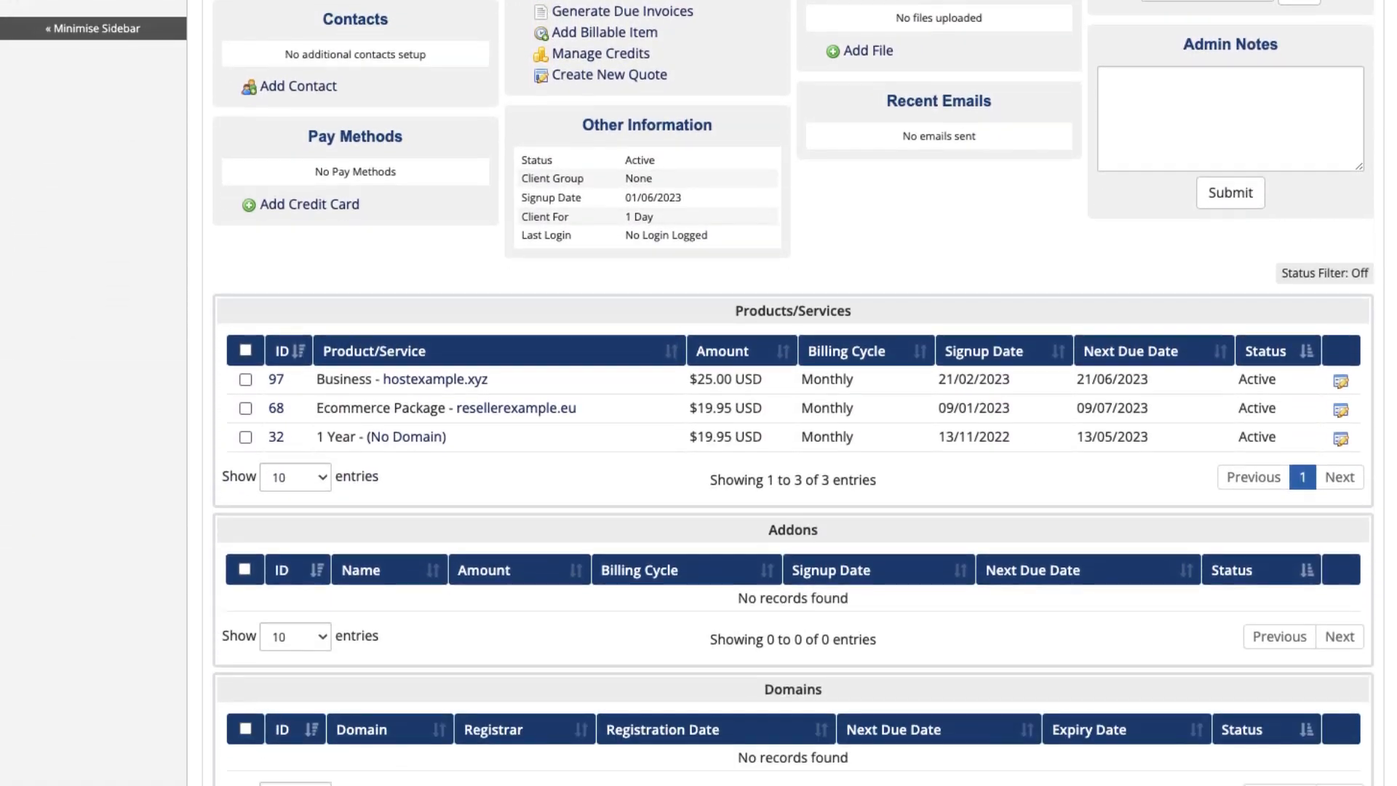
# Step: Invoice the selected Business - hostexample.xyz service (service 97) from the Products/Services table
pyautogui.scroll(-3)
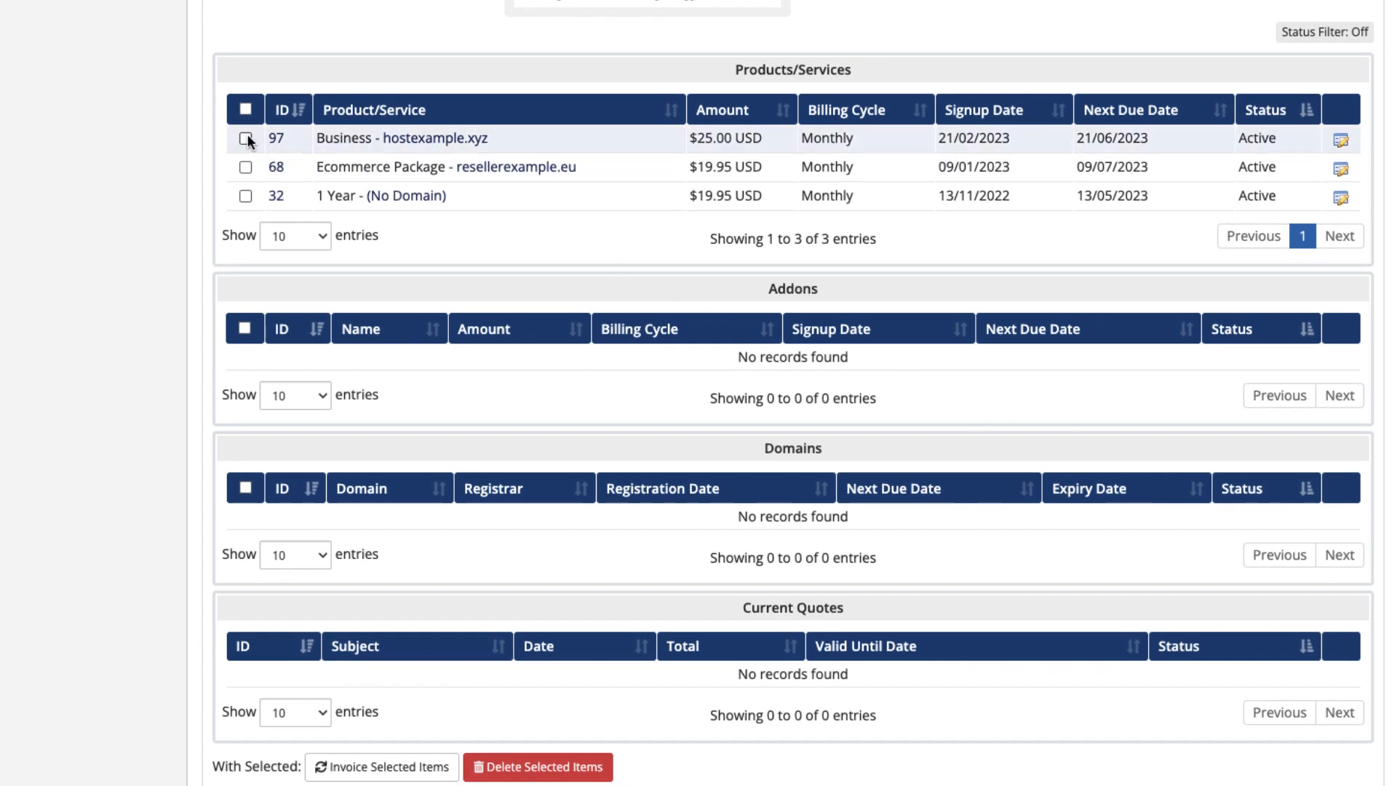
pyautogui.click(246, 138)
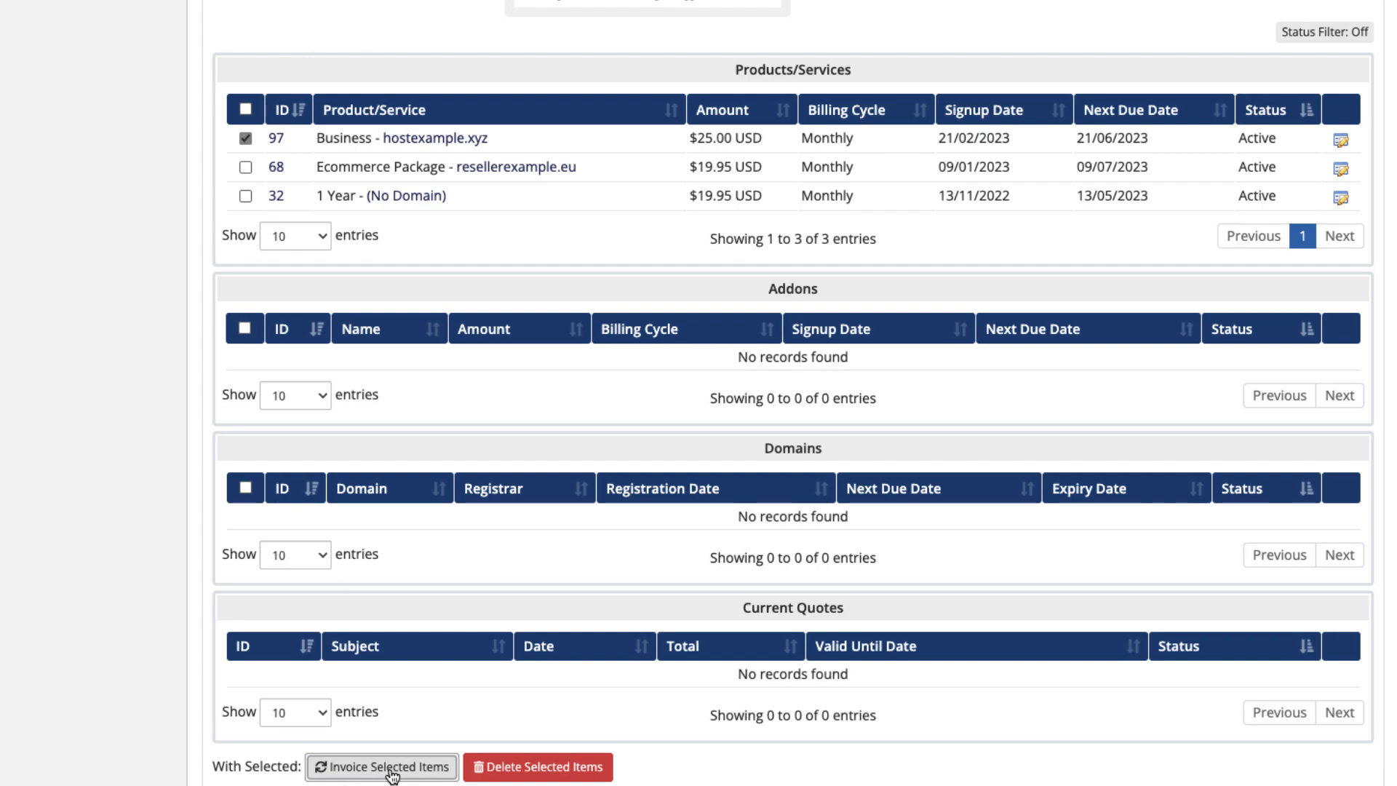
pyautogui.click(381, 766)
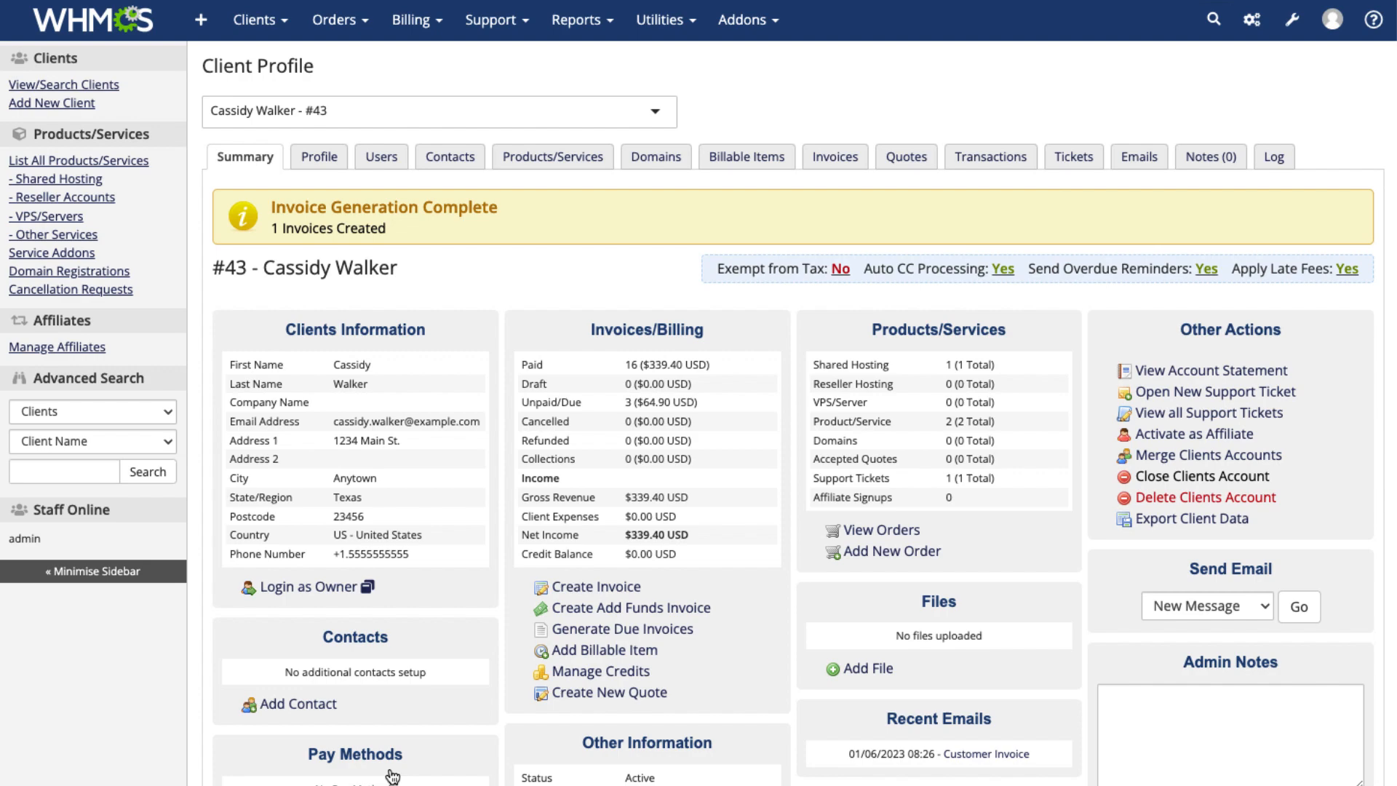
# Step: Log in as the client and add the Starter Package early renewal to the cart
pyautogui.click(305, 587)
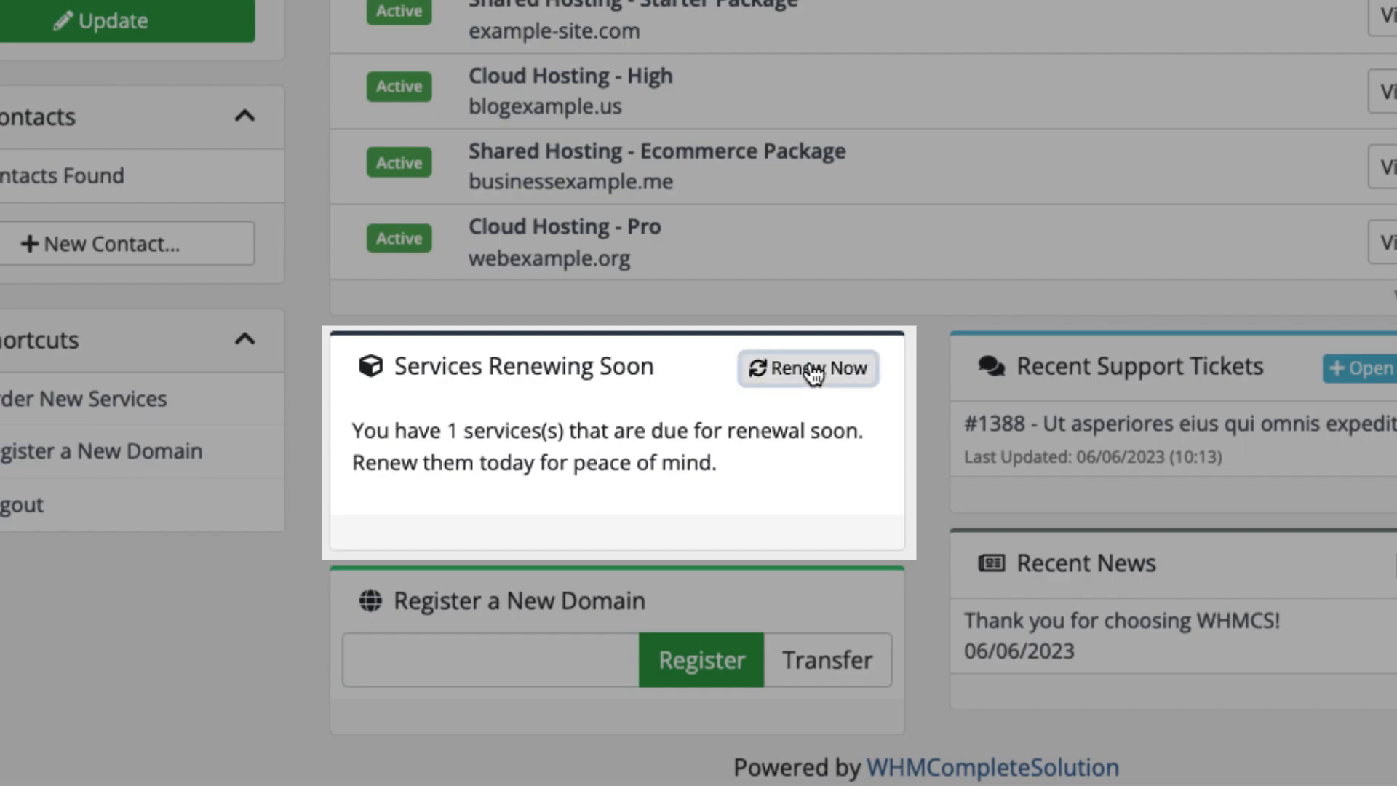
pyautogui.click(806, 368)
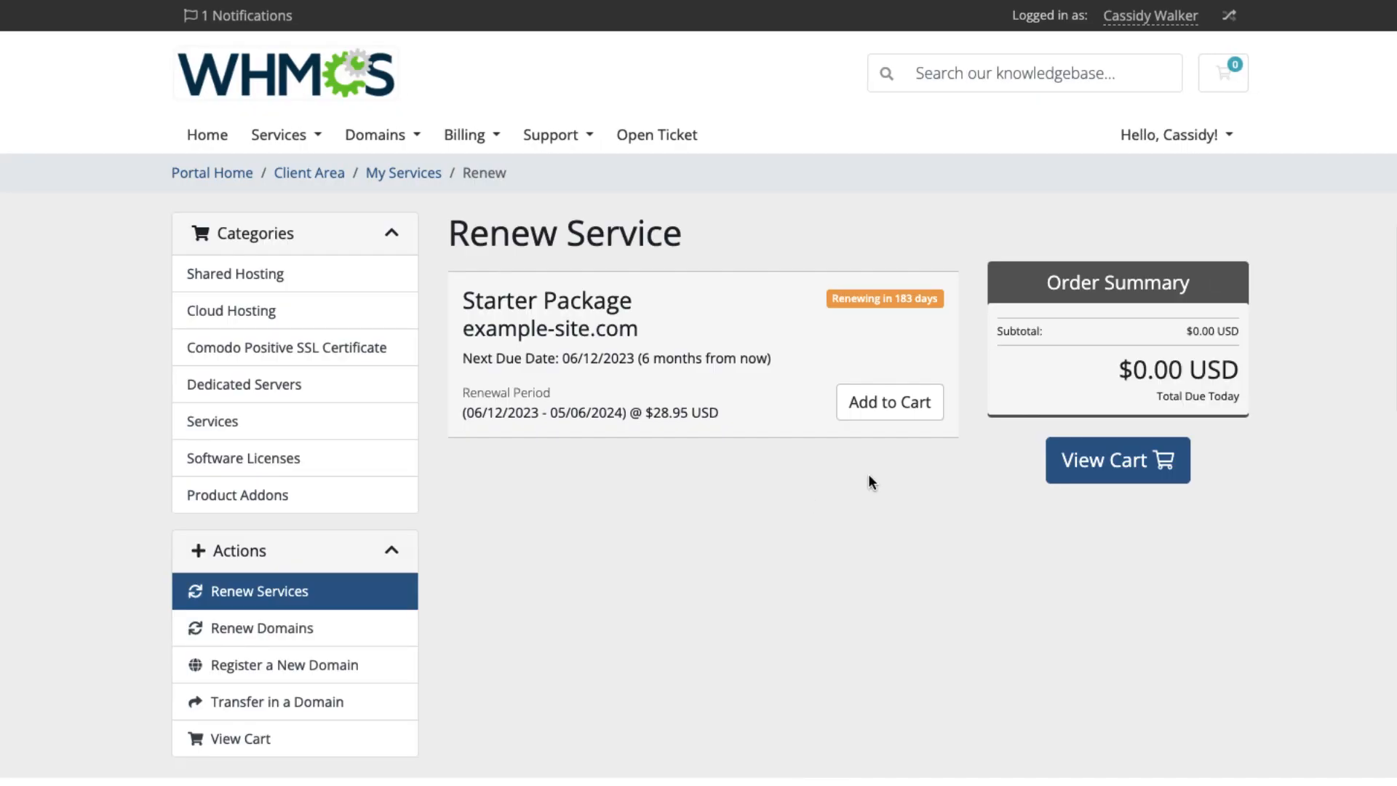
pyautogui.click(888, 401)
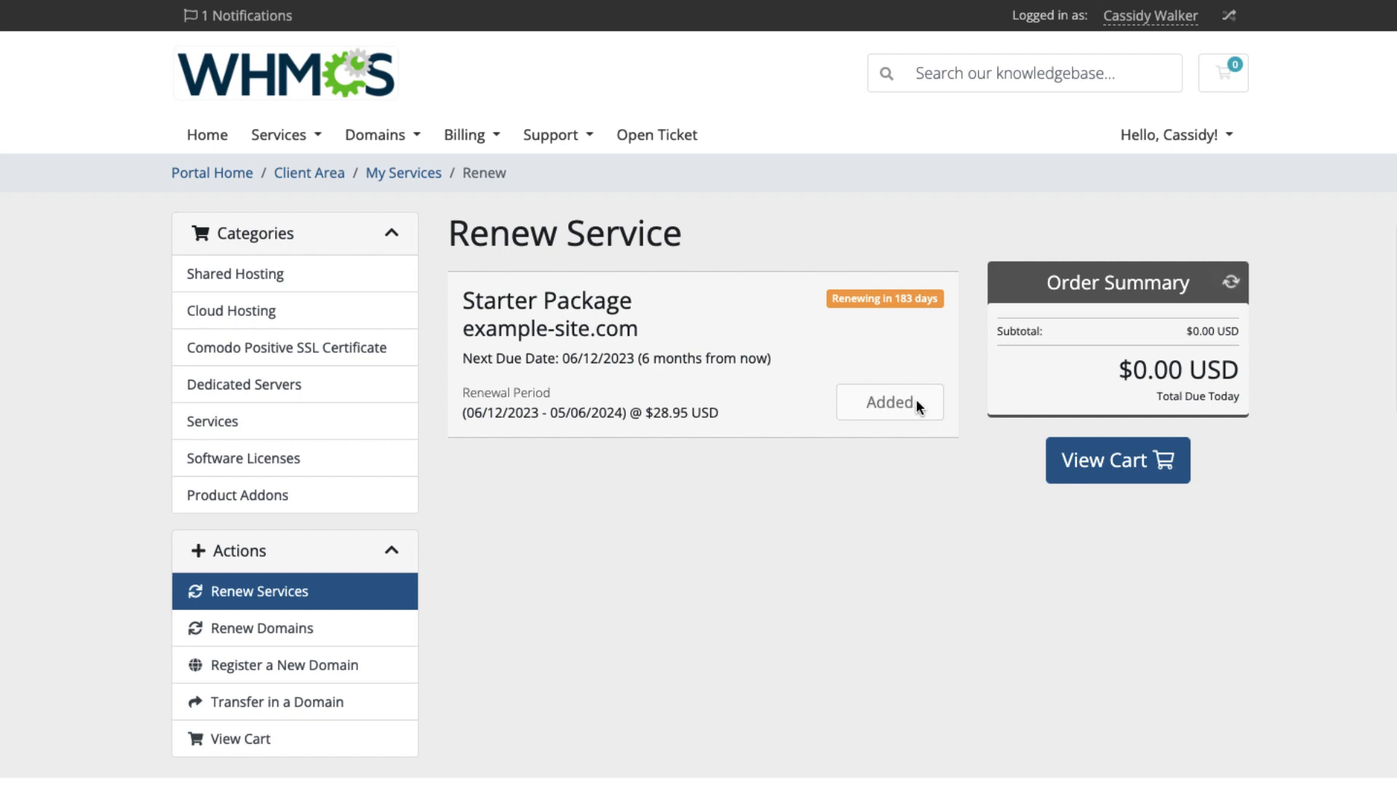
pyautogui.click(889, 402)
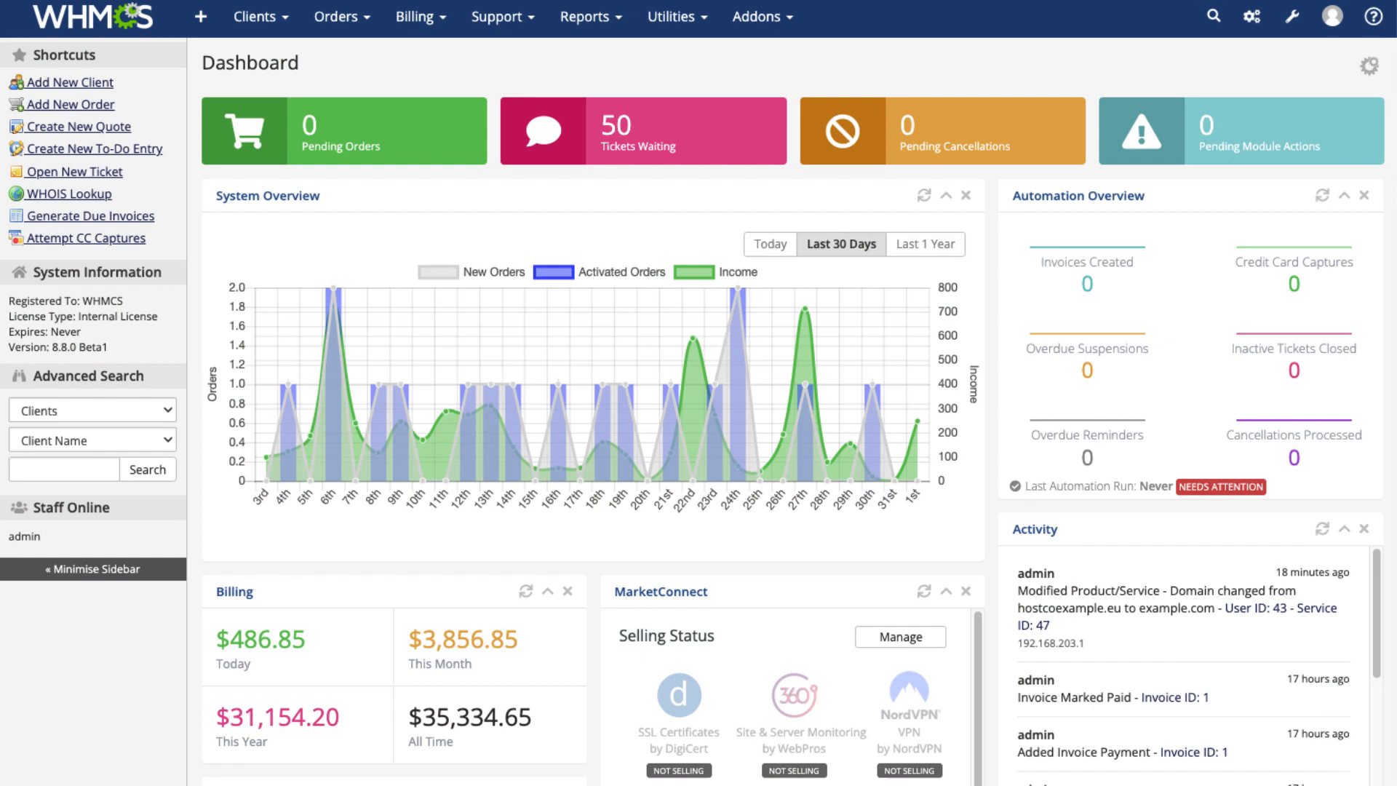
# Step: Open System Settings on the General Settings Ordering tab, showing On-Demand Renewals
pyautogui.click(1293, 19)
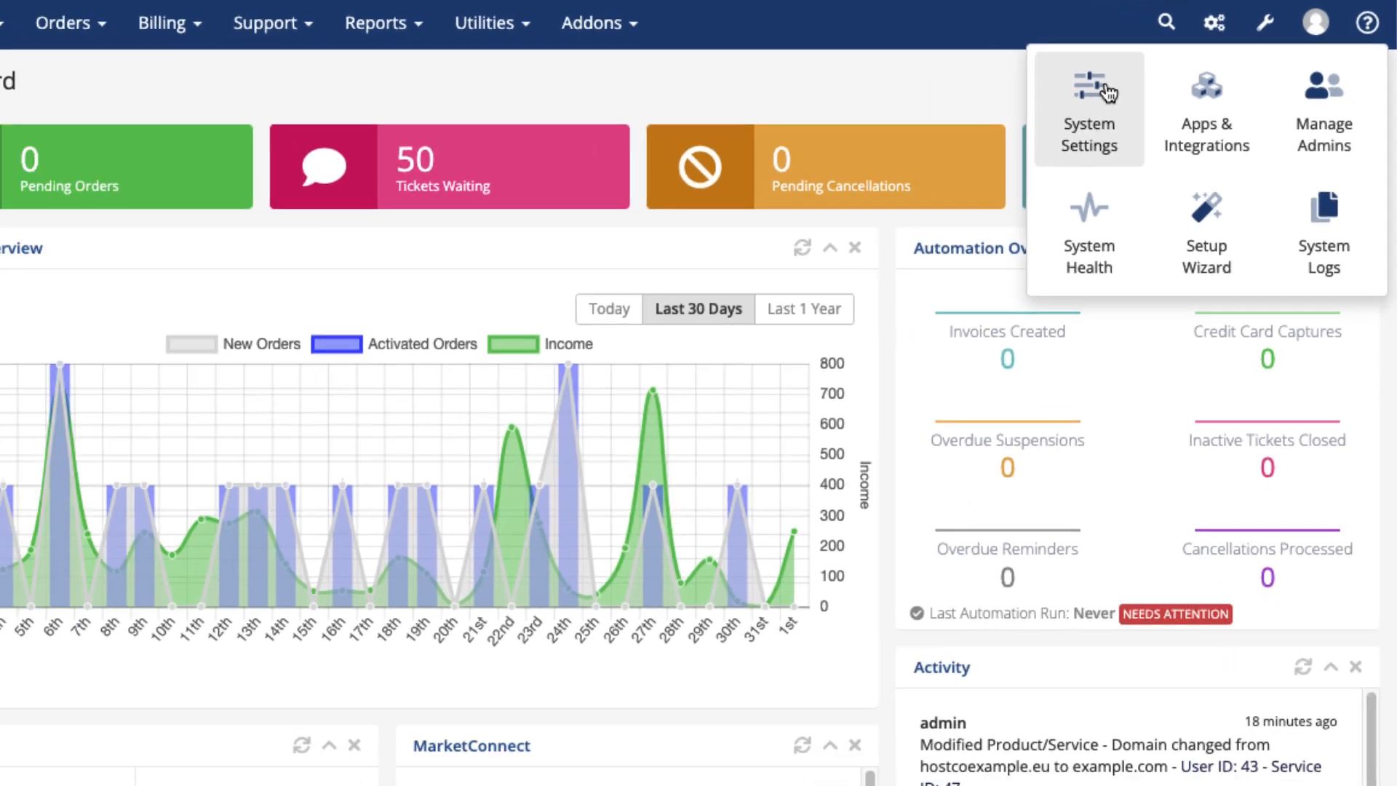
pyautogui.click(1088, 107)
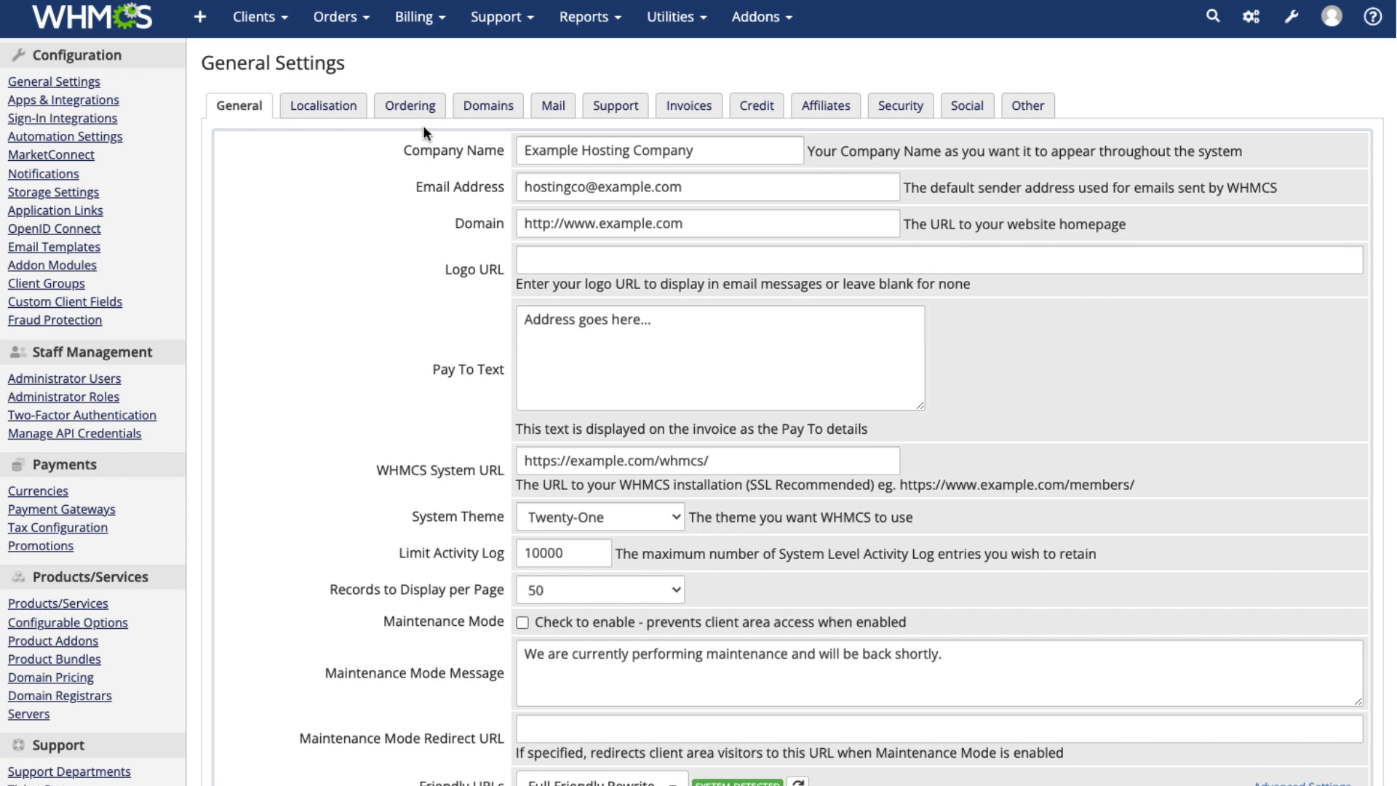
pyautogui.click(409, 105)
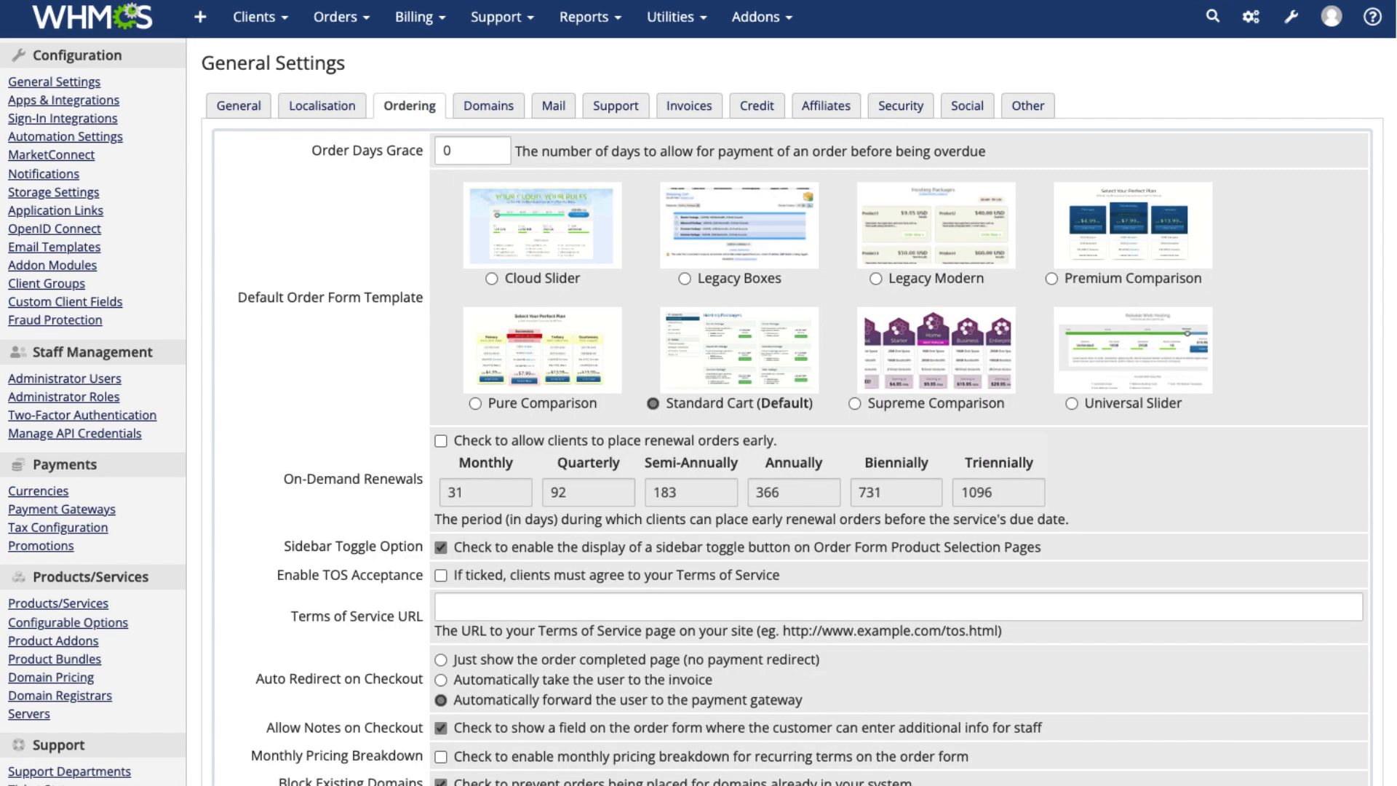
pyautogui.scroll(-3)
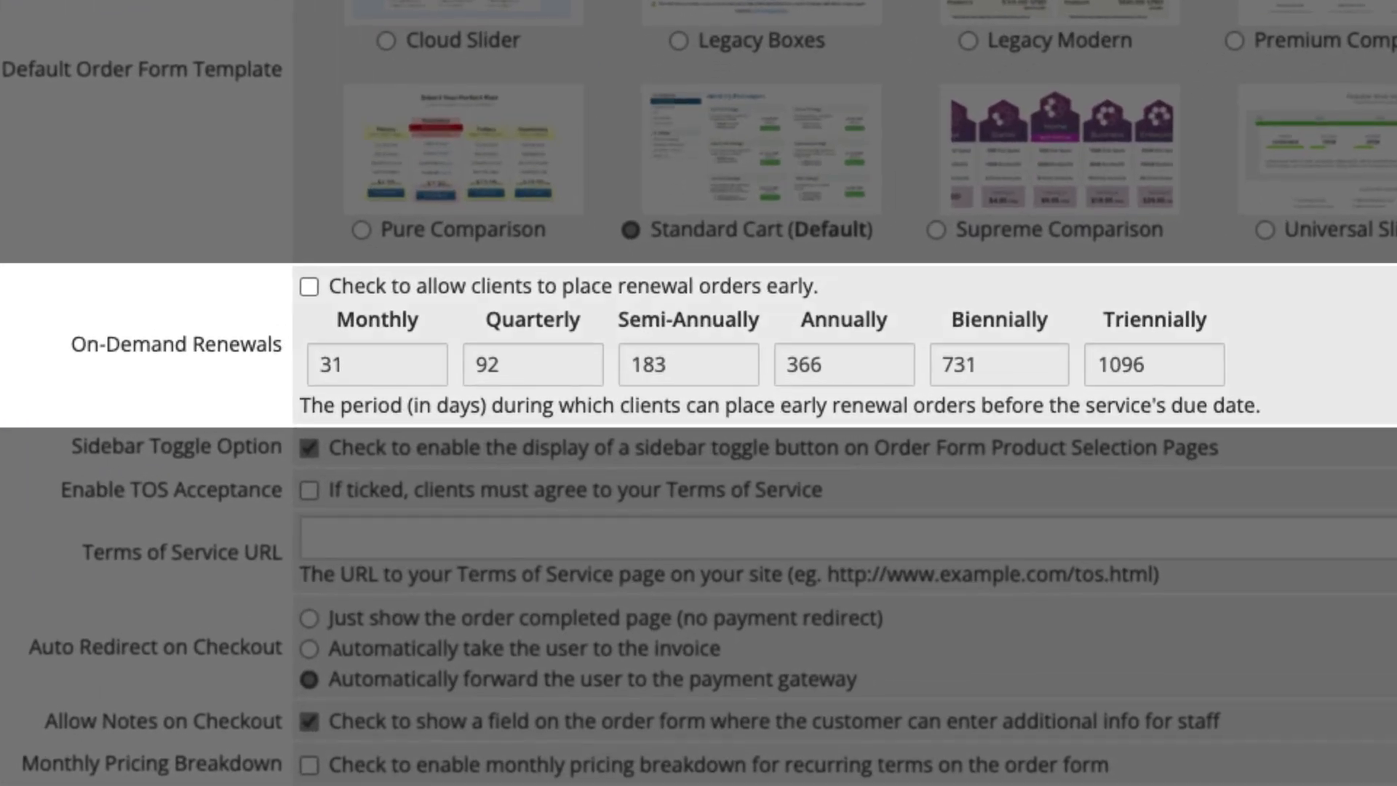
# Step: Enable On-Demand Renewals with a 14-day monthly period and save the ordering settings
pyautogui.click(309, 287)
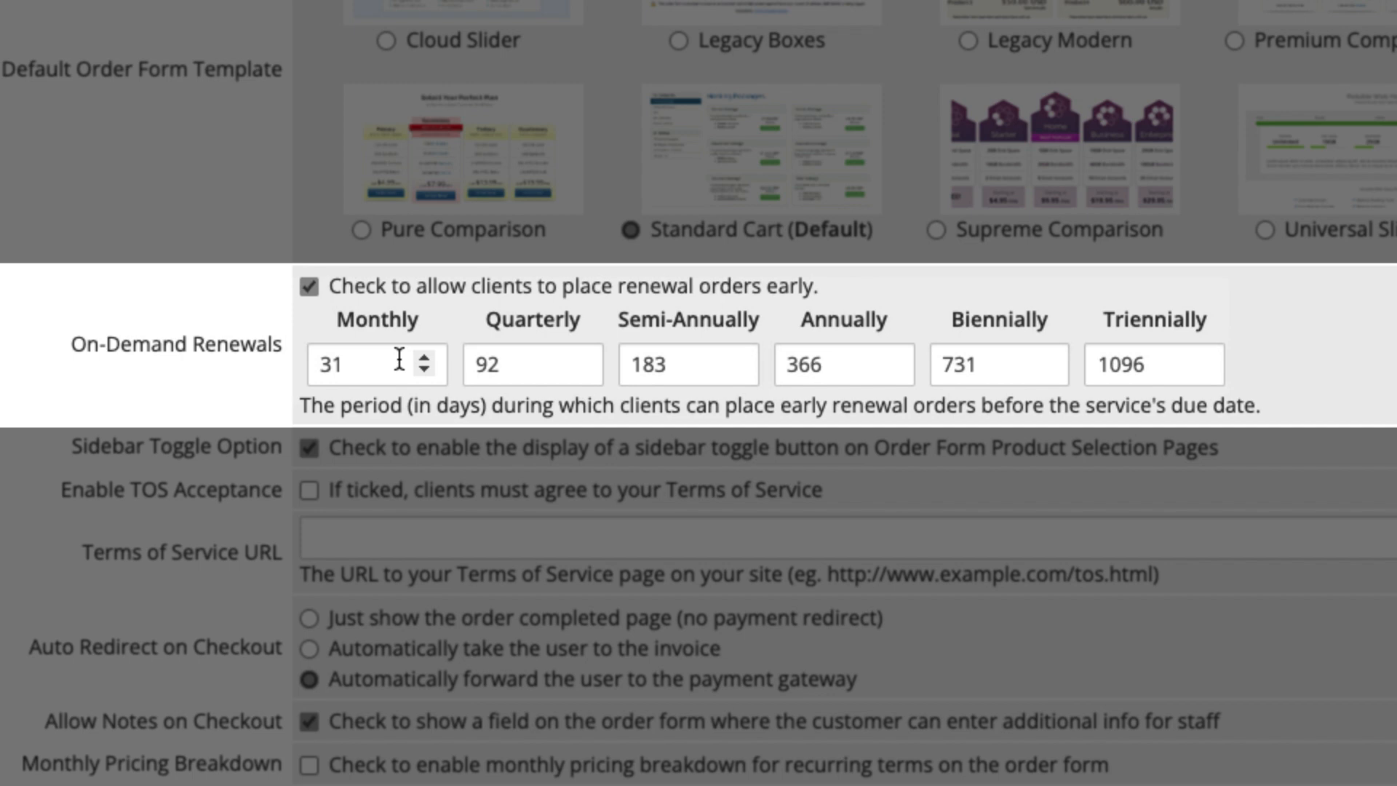
pyautogui.click(365, 365)
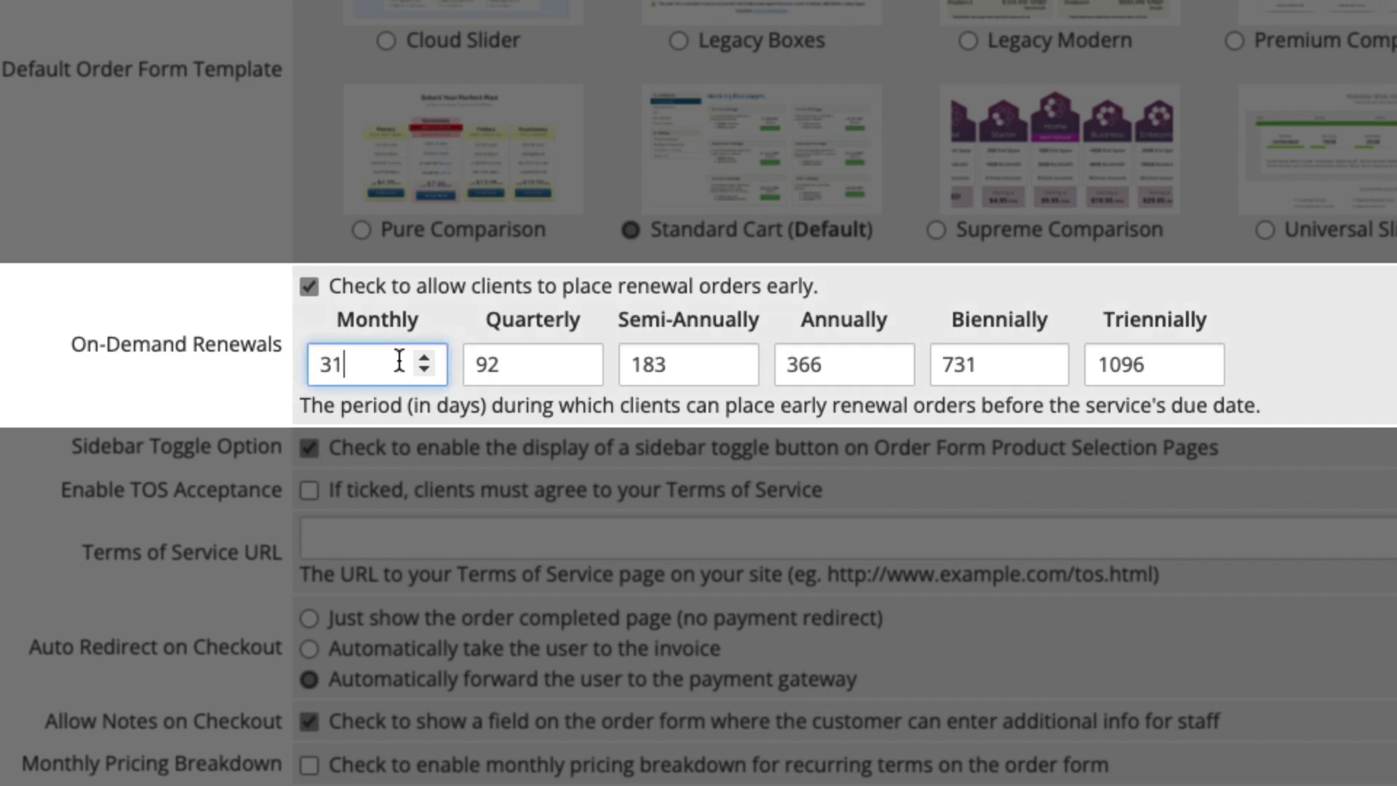
pyautogui.write('14')
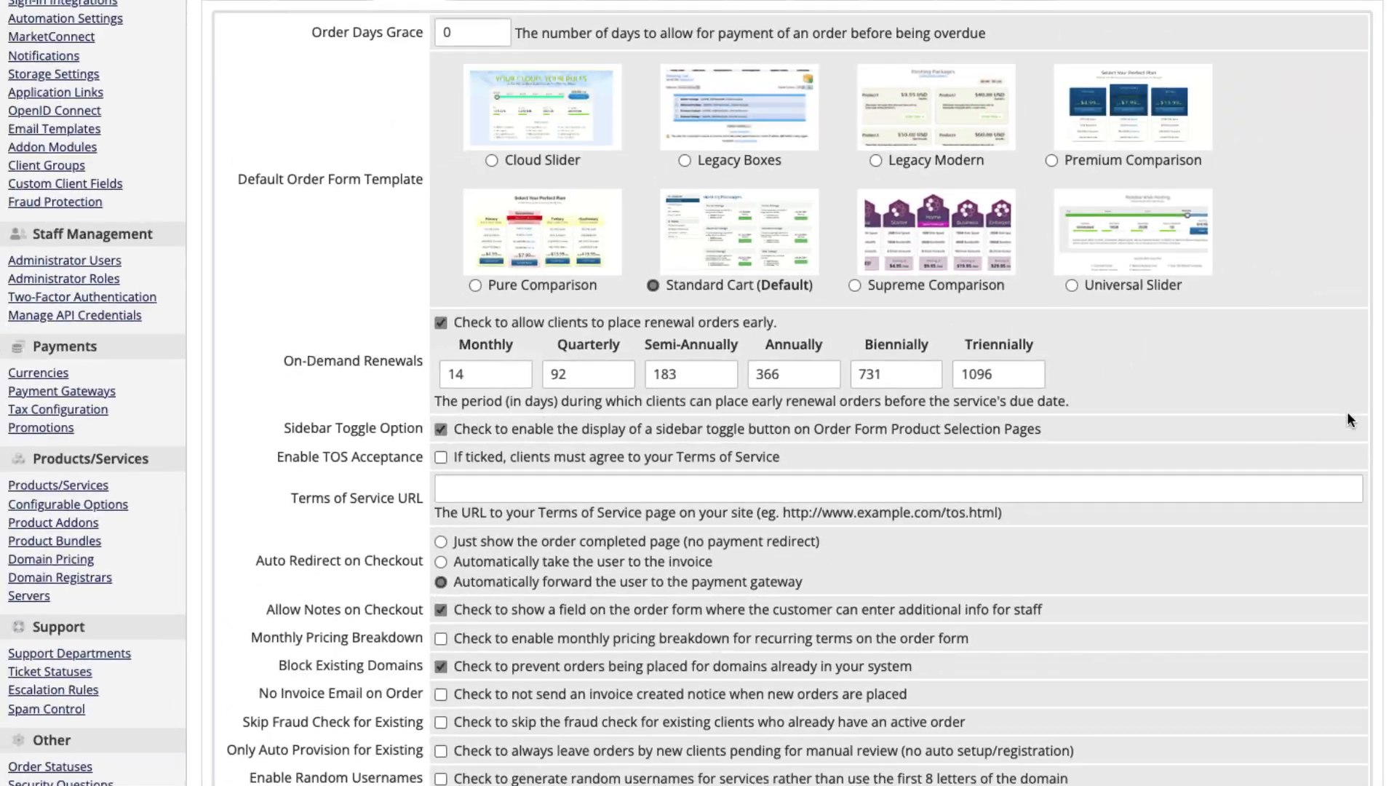
pyautogui.scroll(-3)
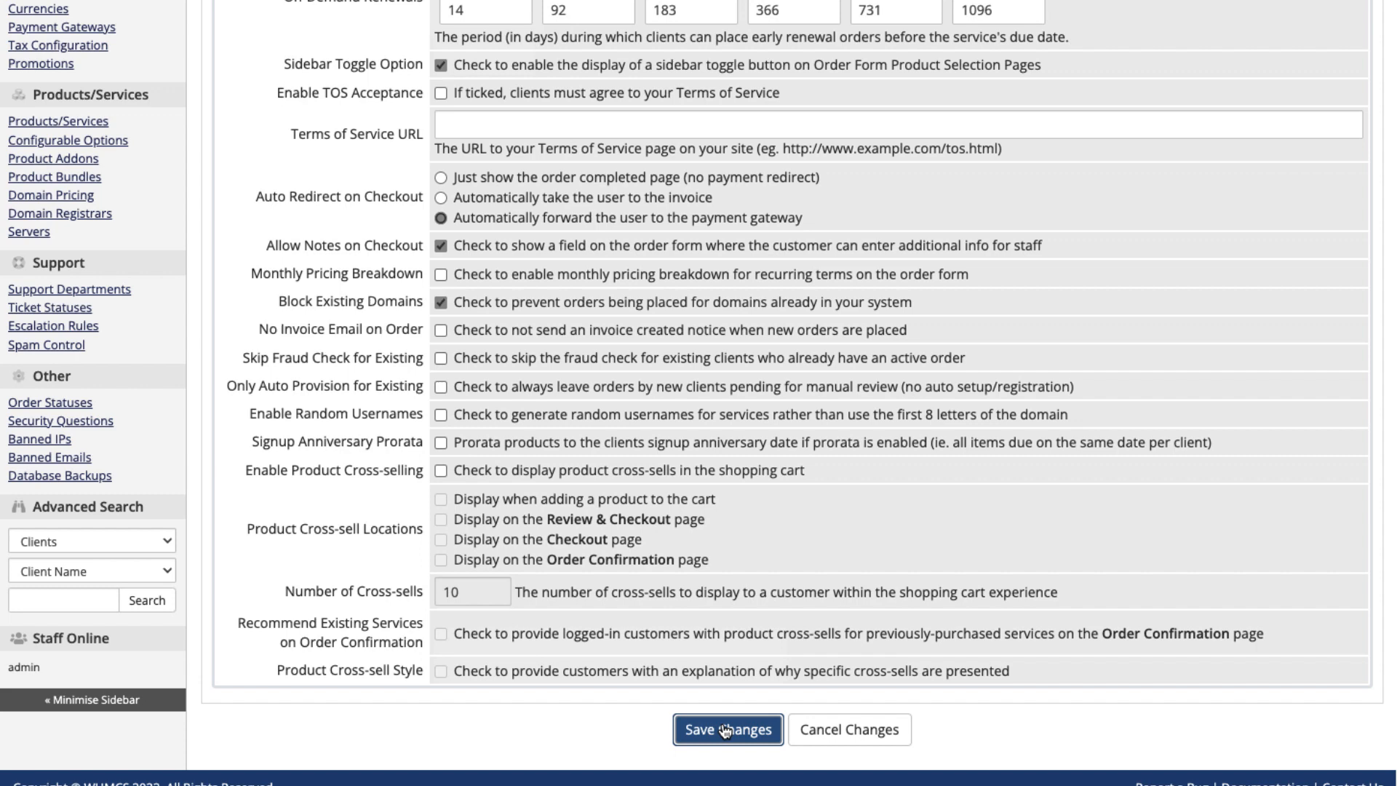
pyautogui.click(728, 729)
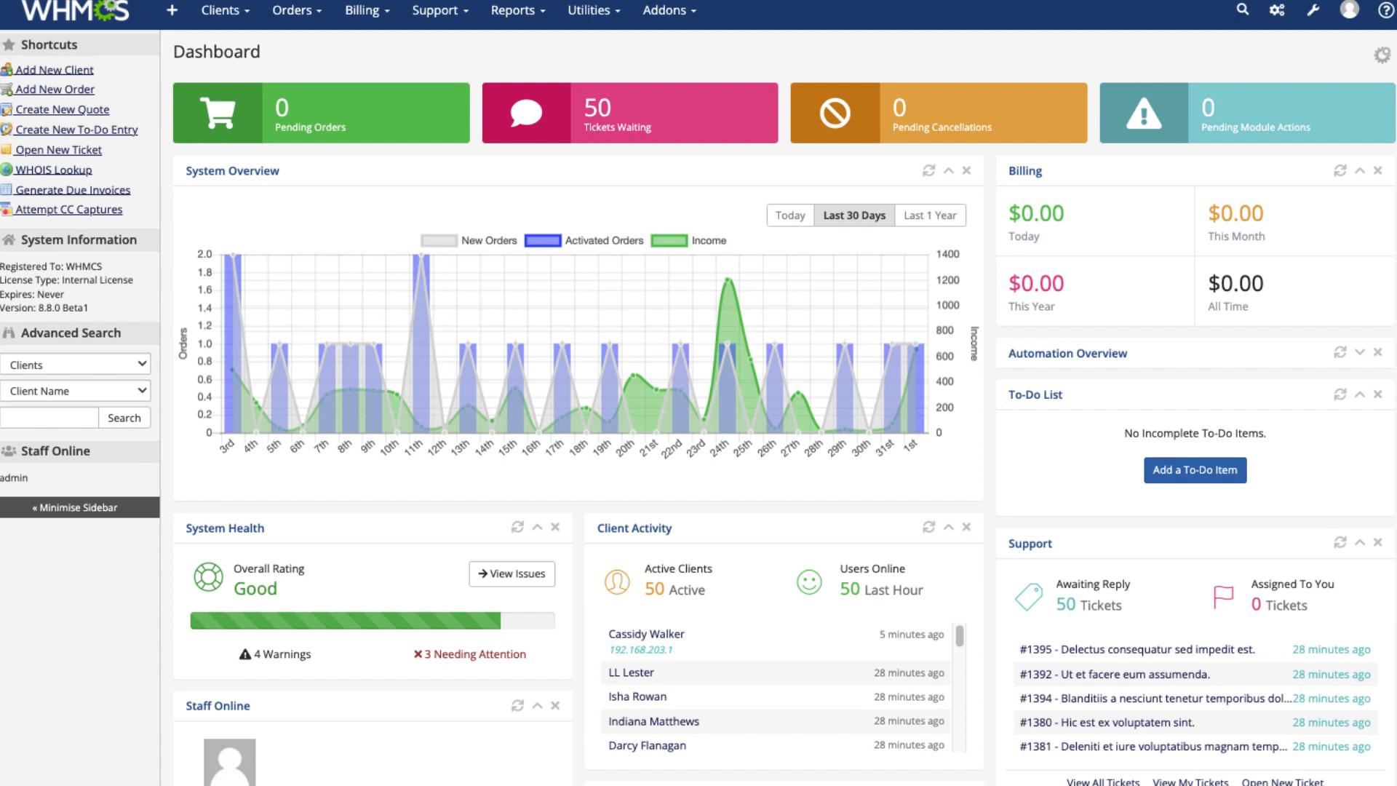
# Step: Open System Settings and go to the product's Other tab with On-Demand Renewals
pyautogui.click(1311, 16)
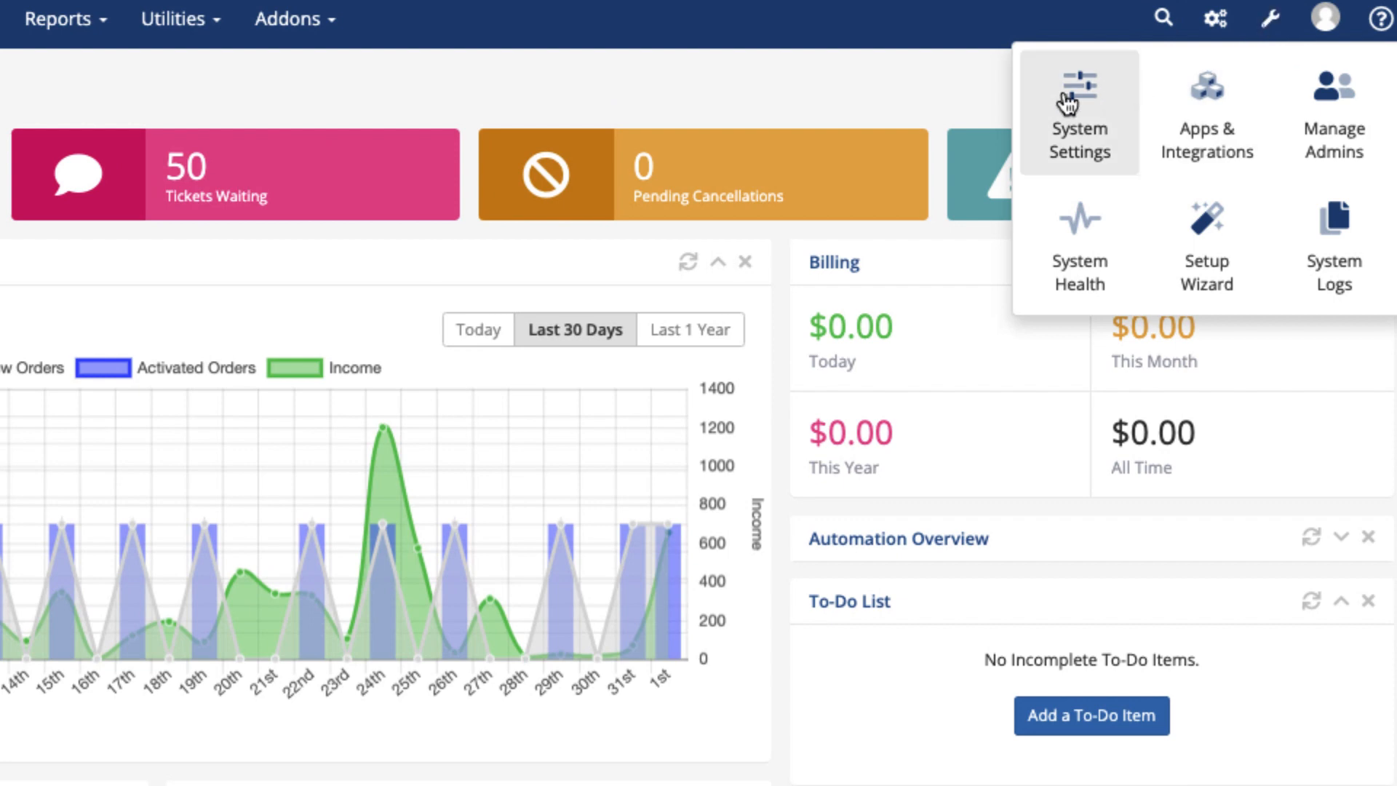
pyautogui.click(1079, 111)
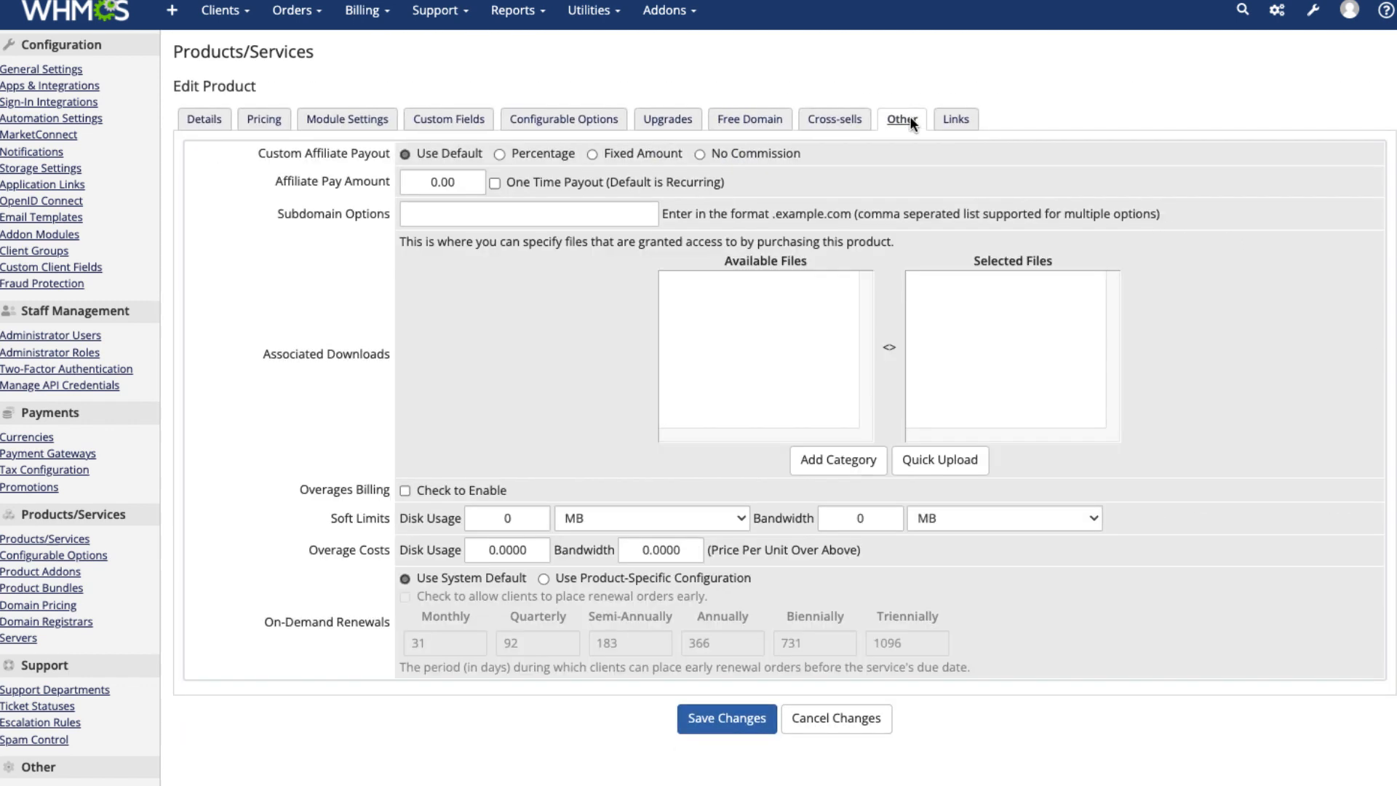
pyautogui.scroll(-3)
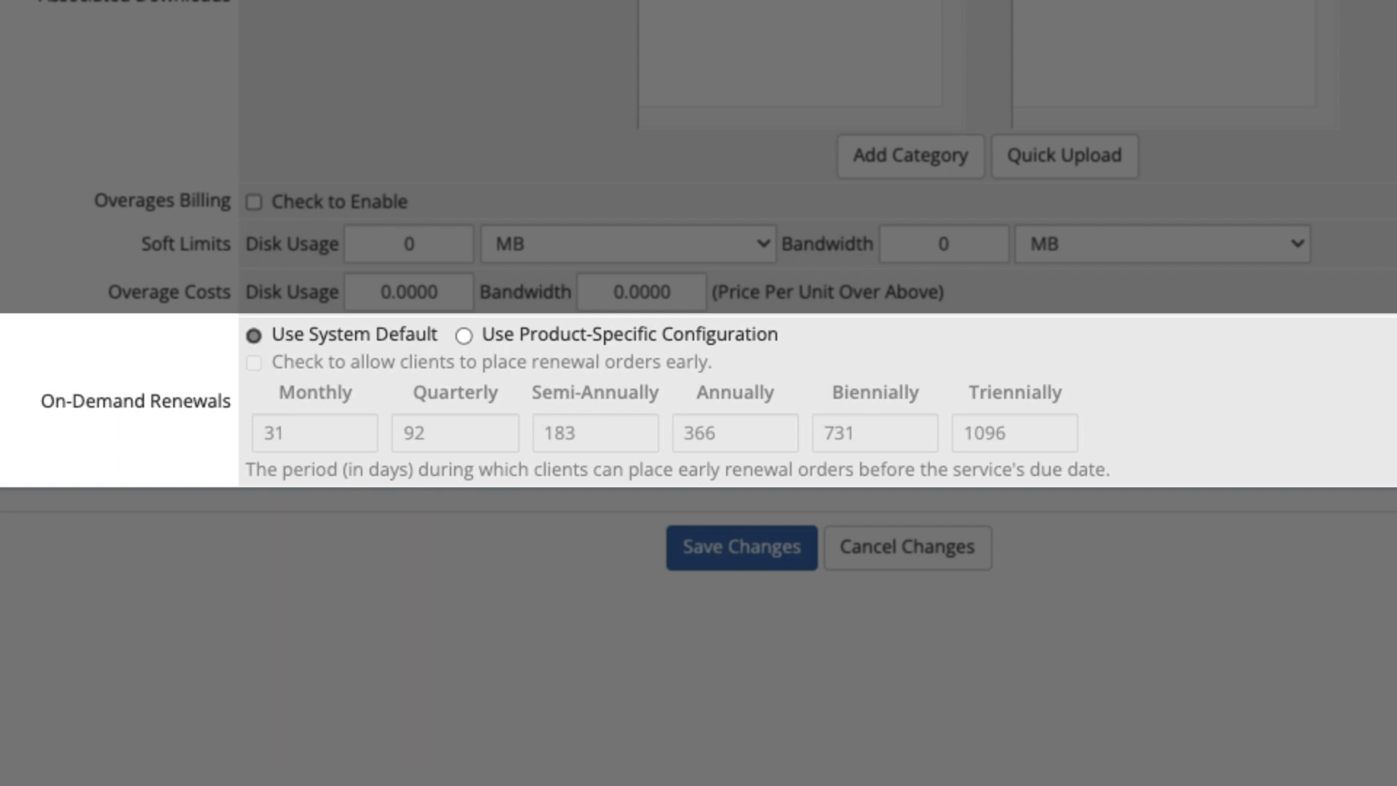
# Step: Switch the product to product-specific on-demand renewals, enabled with a 14-day monthly period, and save
pyautogui.click(462, 334)
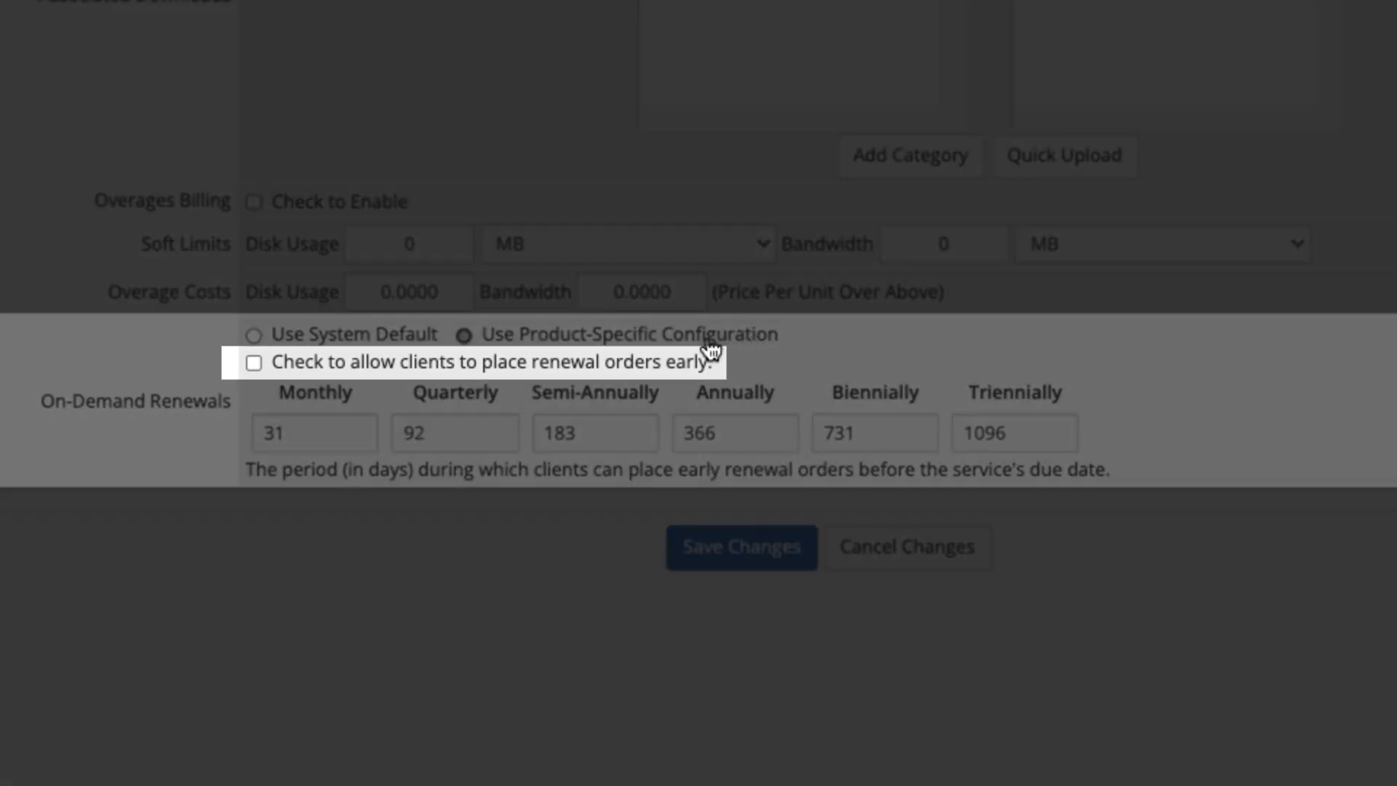
pyautogui.click(254, 362)
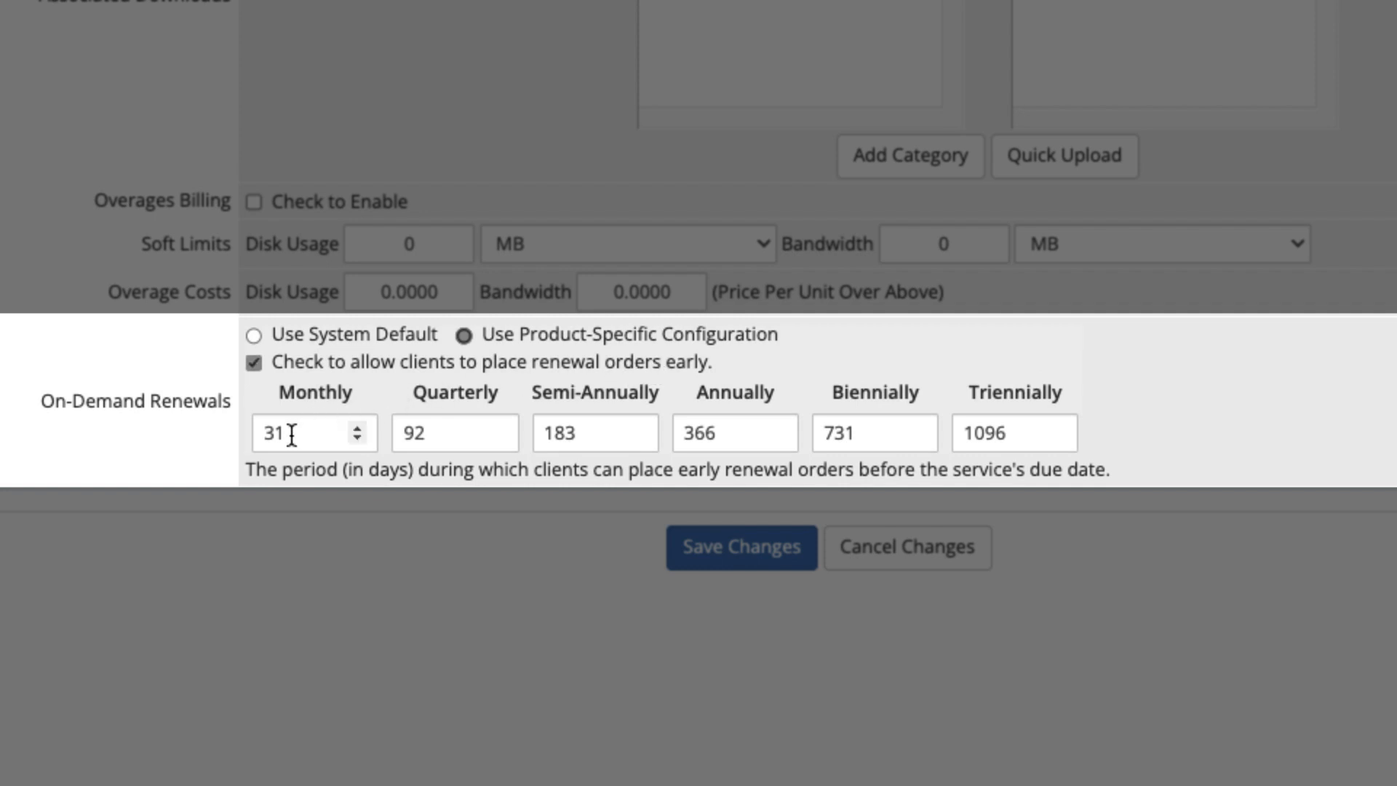
pyautogui.write('14')
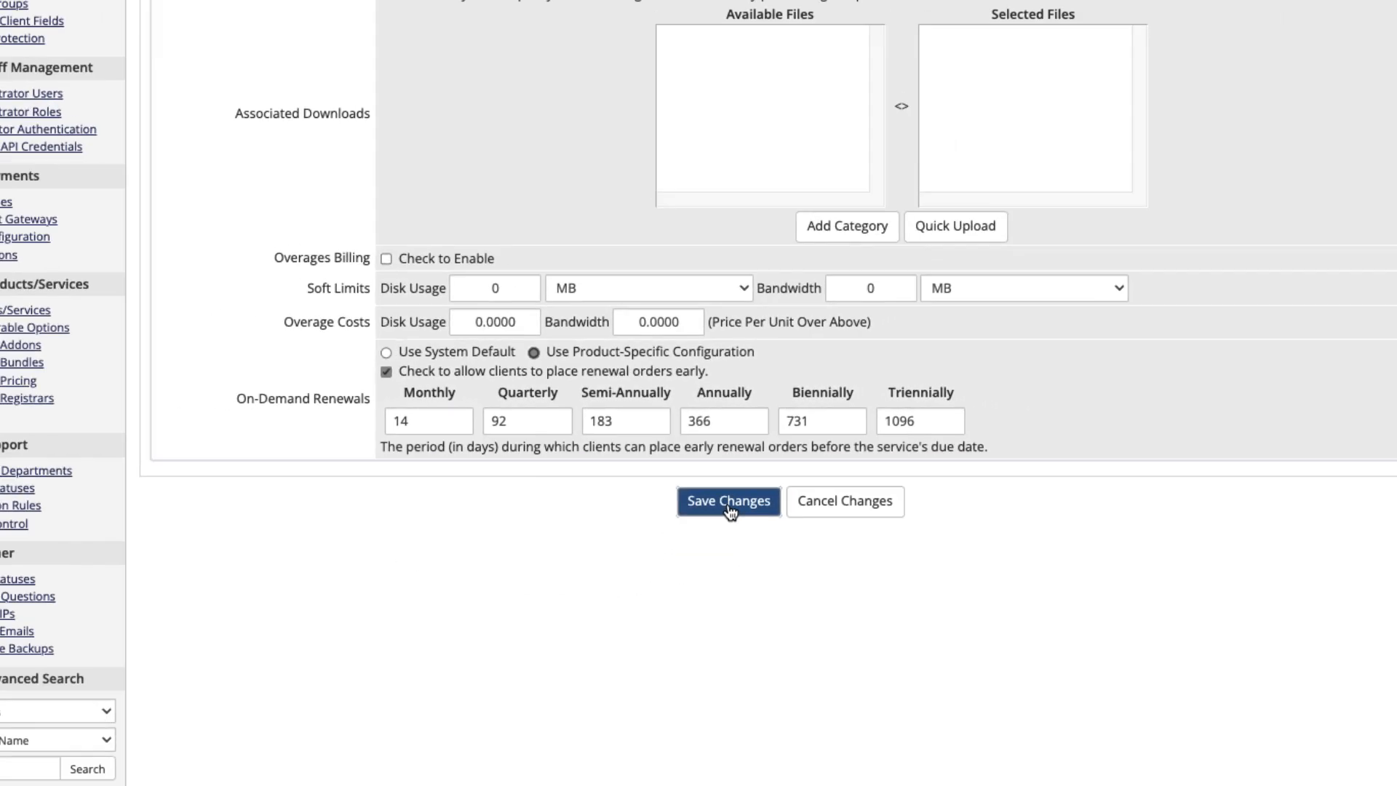
pyautogui.click(728, 500)
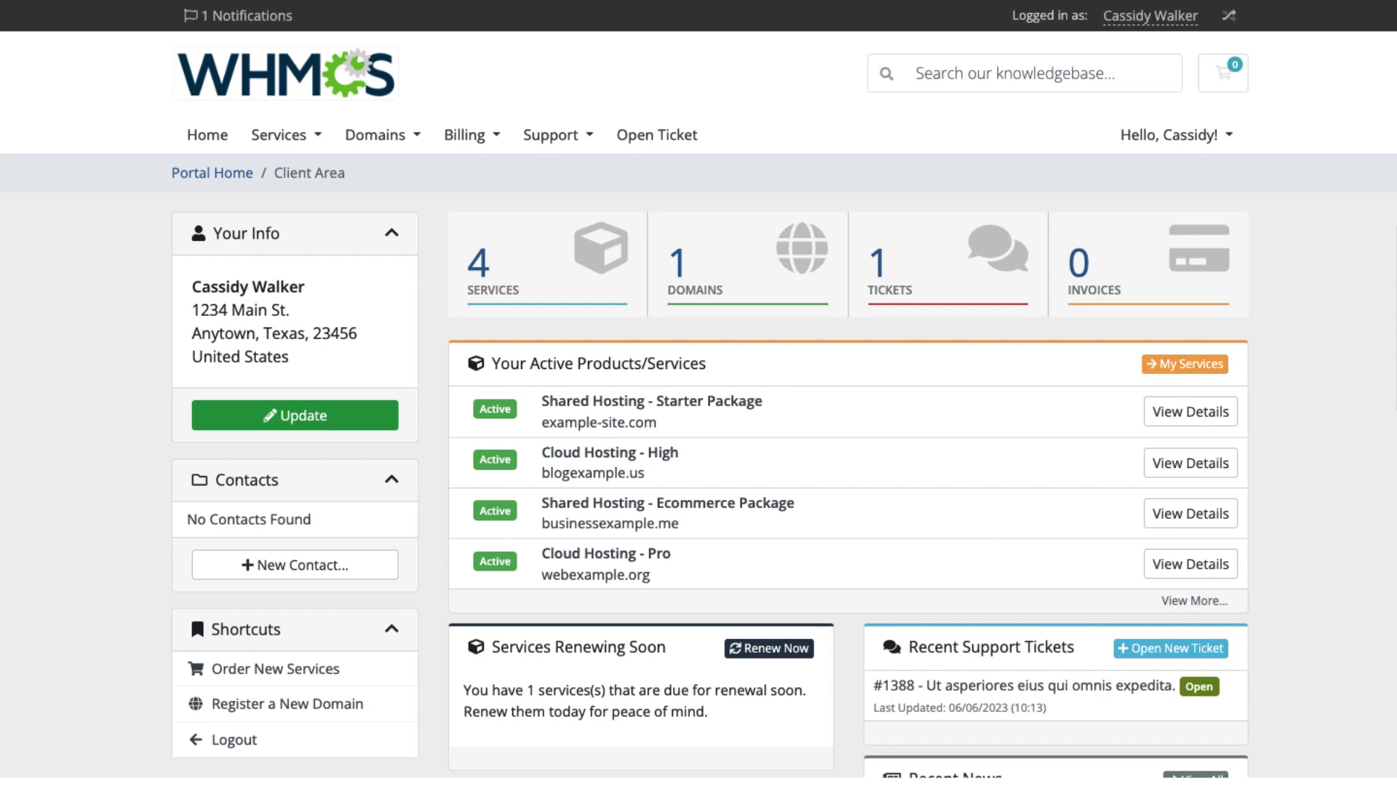
# Step: Renew the Starter Package for example-site.com early, adding it to the cart at $28.95 USD
pyautogui.scroll(-3)
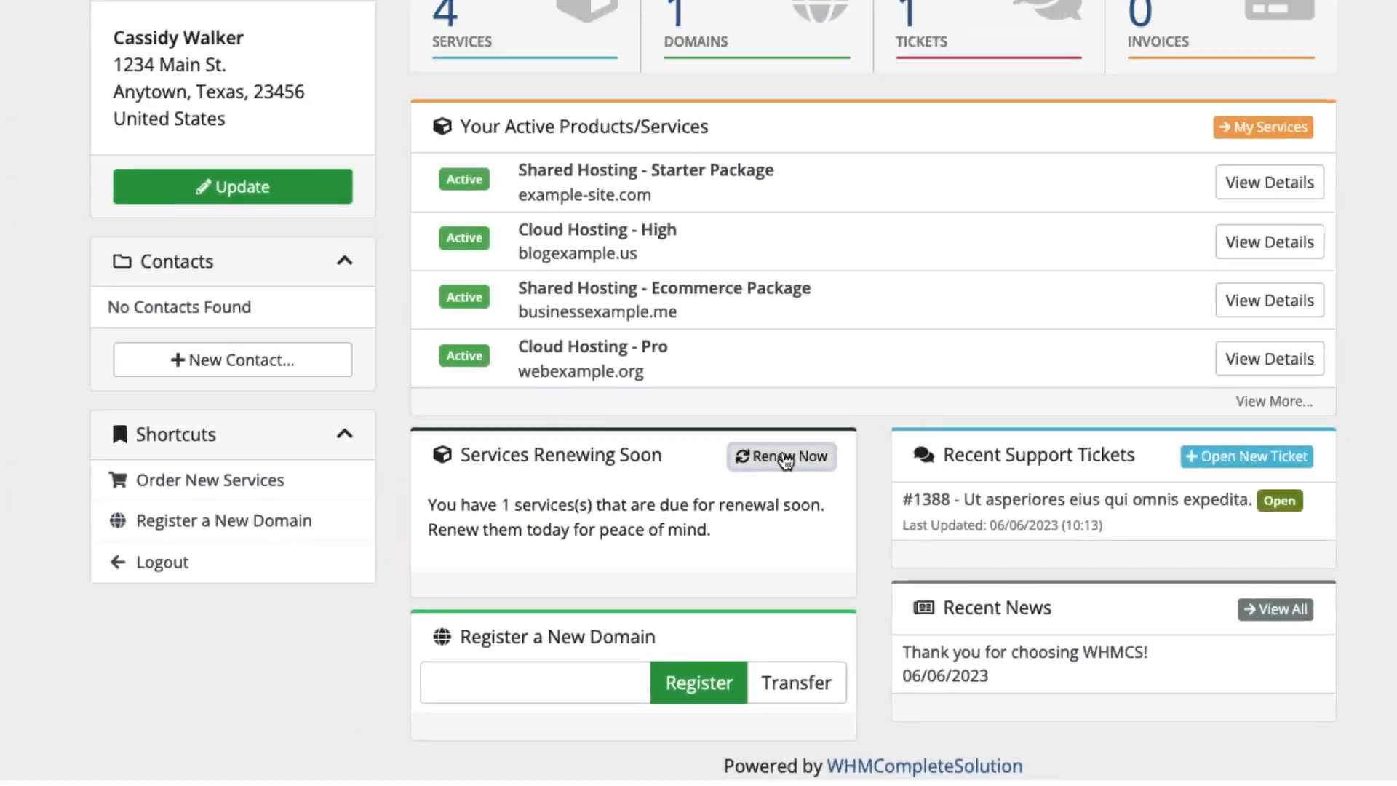
pyautogui.click(779, 456)
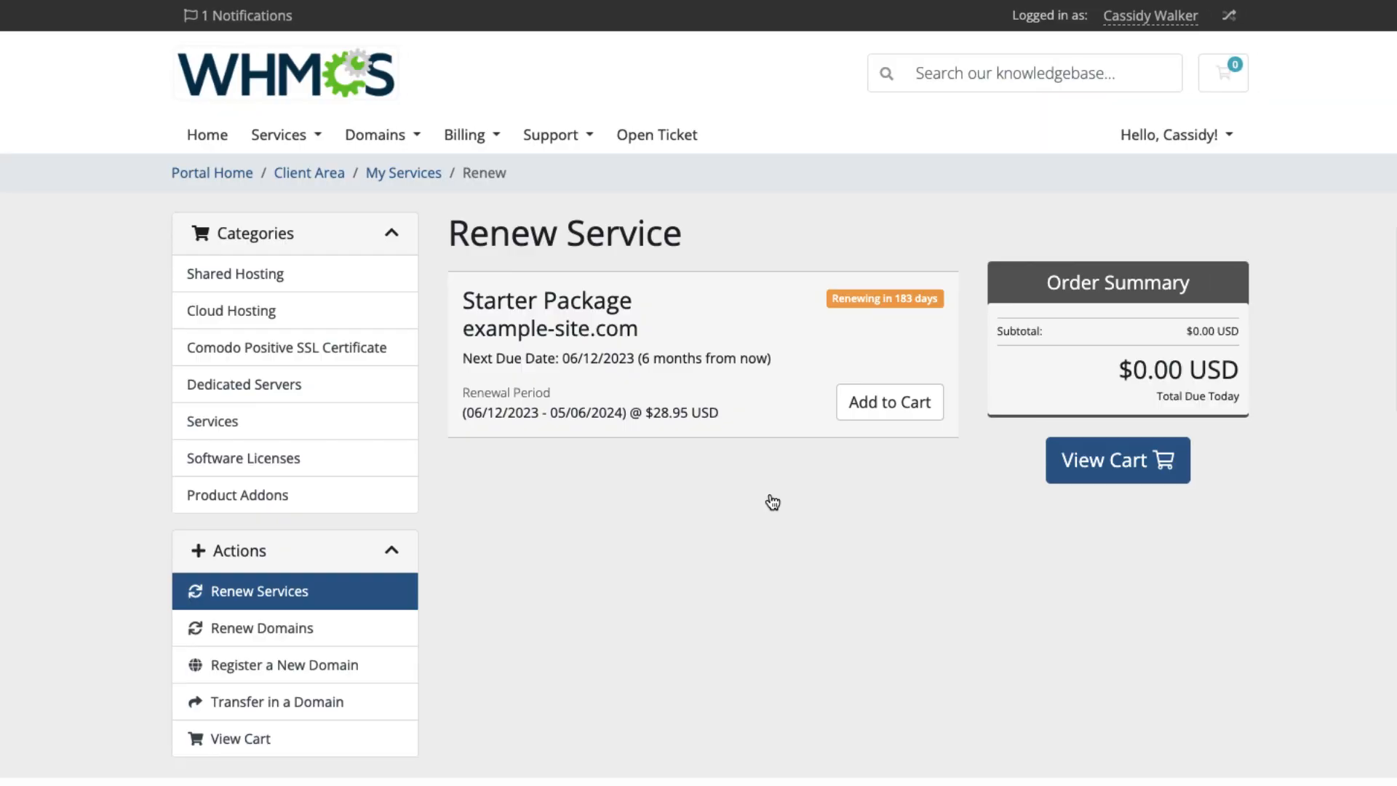
pyautogui.click(888, 402)
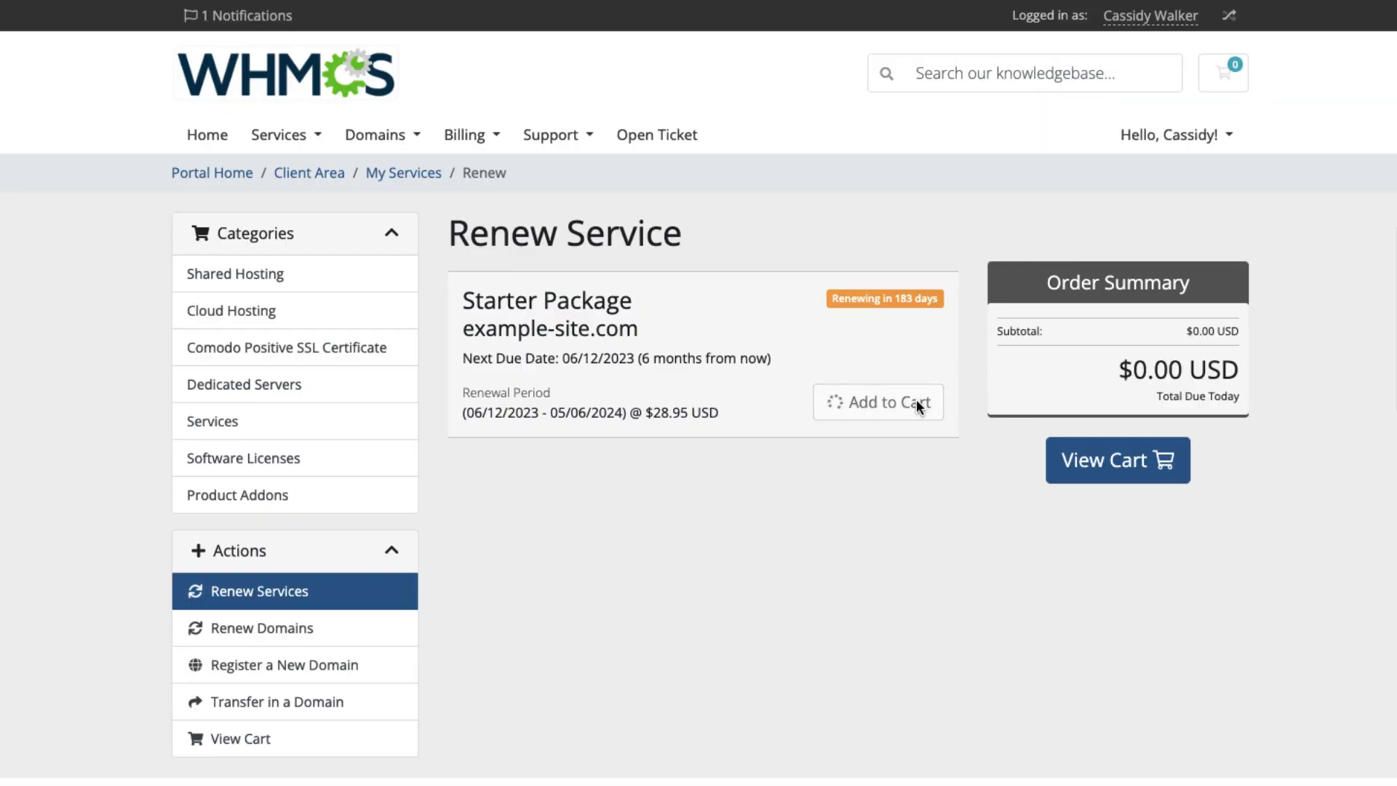
pyautogui.click(877, 402)
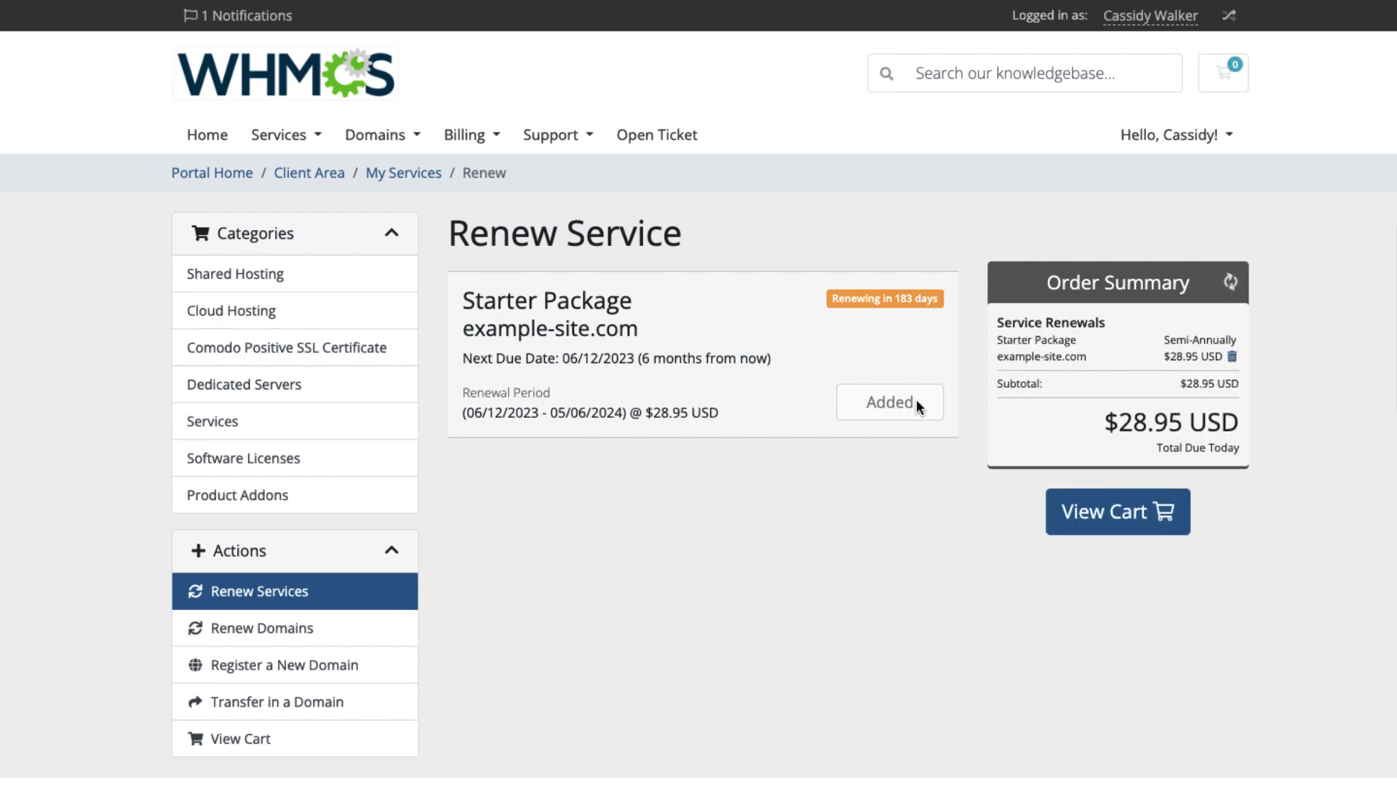